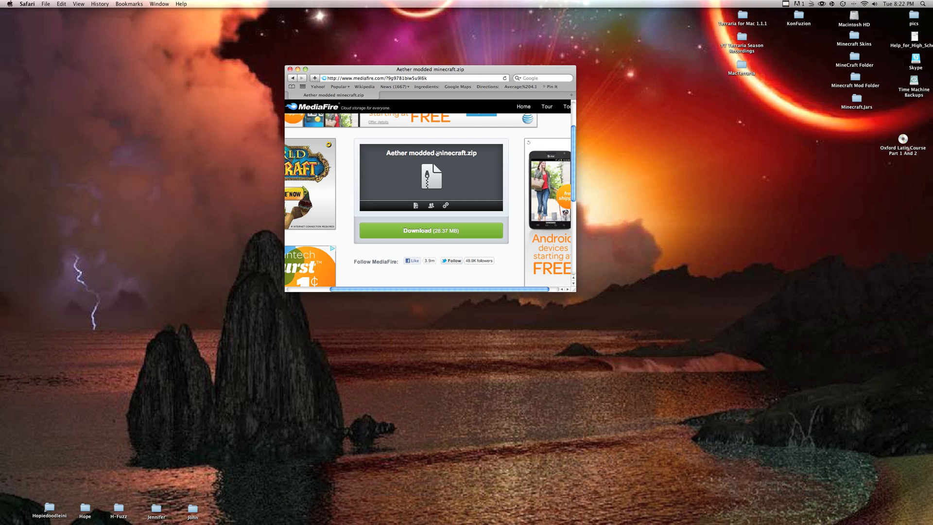
- Start the Aether modded minecraft.zip download from MediaFire's green Download button
{"action": "left_click", "coordinate": [459, 231]}
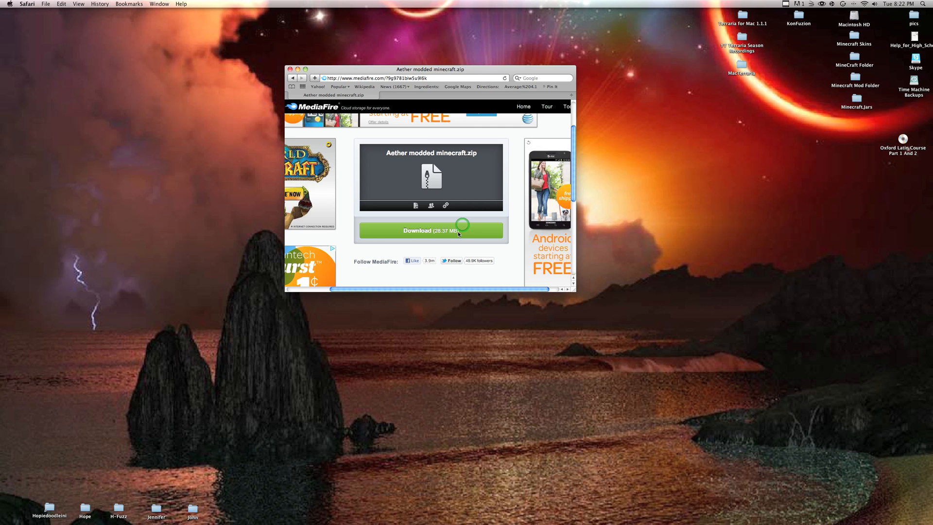
{"action": "left_click", "coordinate": [431, 230]}
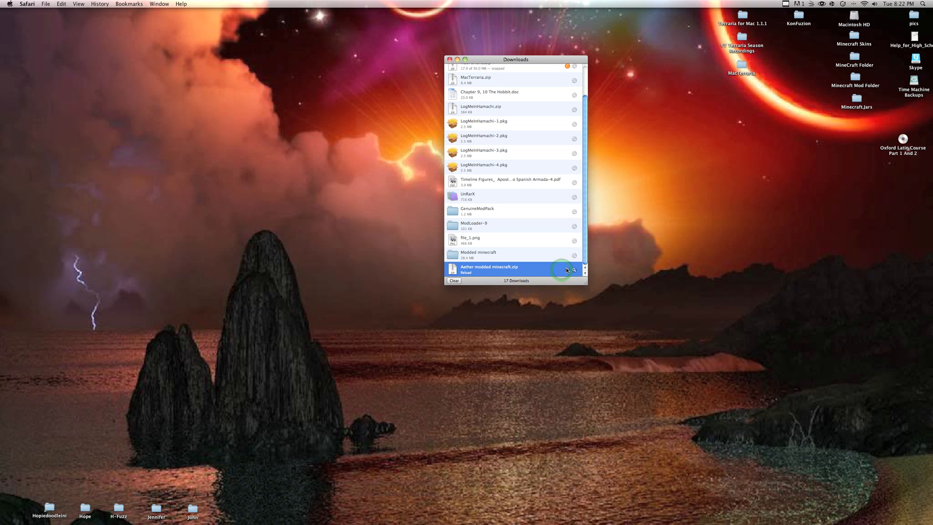
- Open the Modded minecraft download folder showing minecraft.jar.zip and mod.zip
{"action": "double_click", "coordinate": [478, 253]}
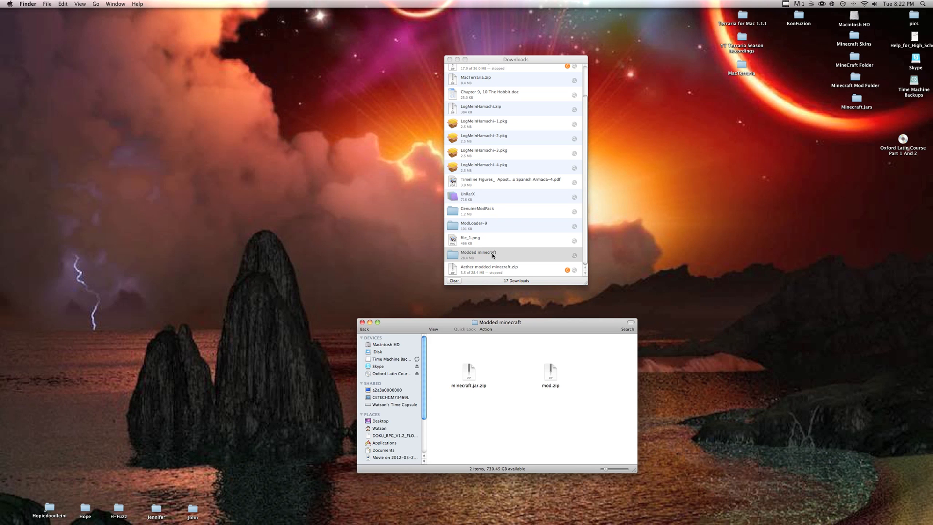
{"action": "left_click_drag", "start_coordinate": [497, 321], "coordinate": [300, 85]}
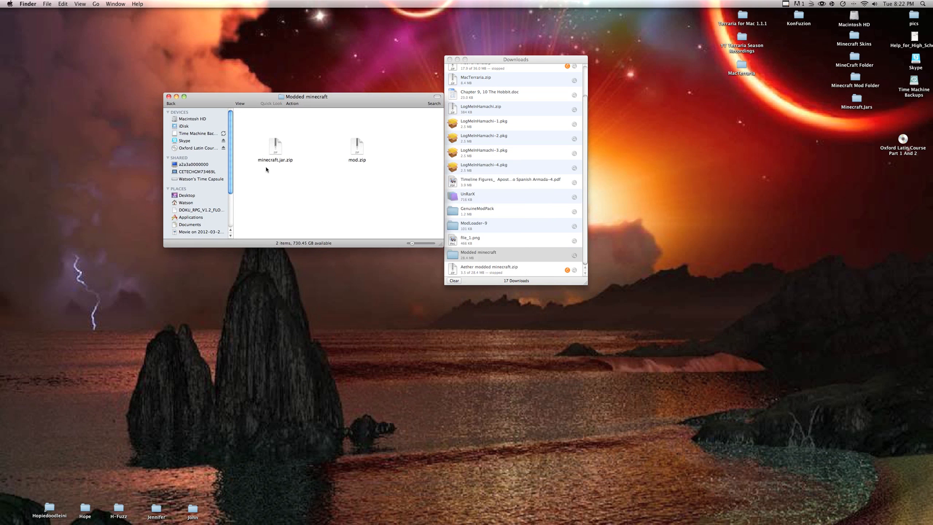
{"action": "mouse_move", "coordinate": [303, 165]}
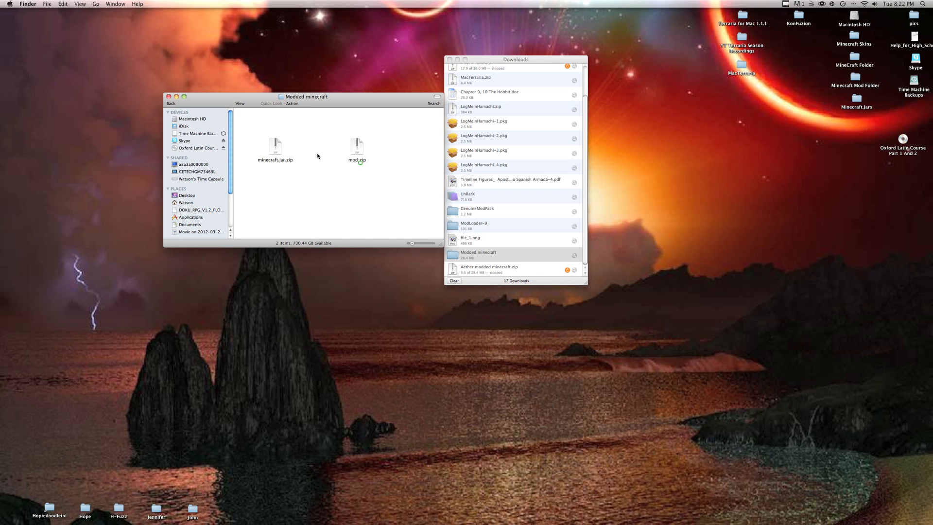
- Extract minecraft.jar.zip and mod.zip with Archive Utility onto the desktop
{"action": "right_click", "coordinate": [357, 148]}
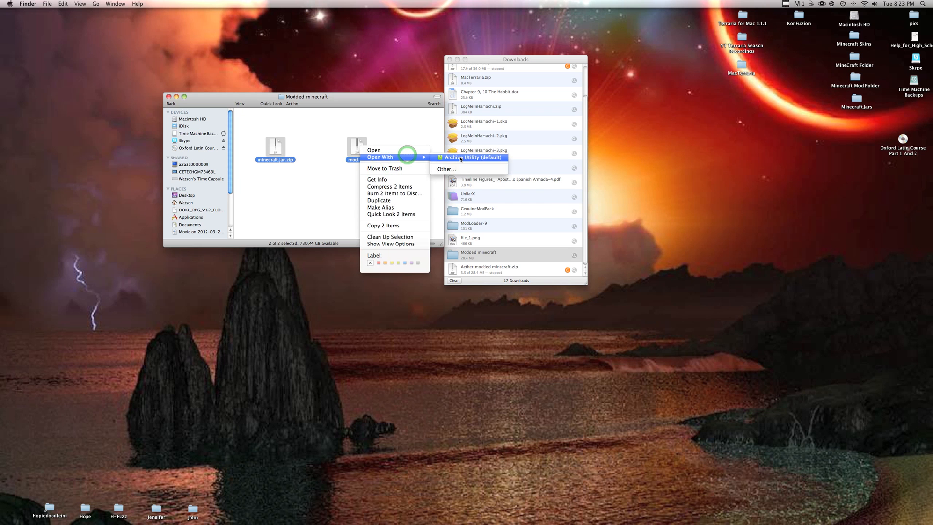
{"action": "left_click", "coordinate": [473, 157]}
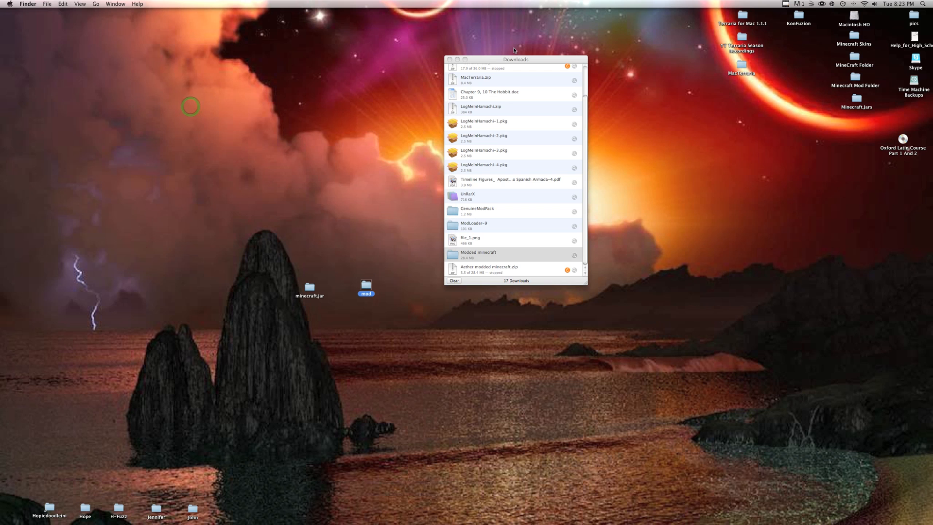
- In a new Finder window, navigate Library > Application Support > minecraft > bin
{"action": "left_click", "coordinate": [453, 59]}
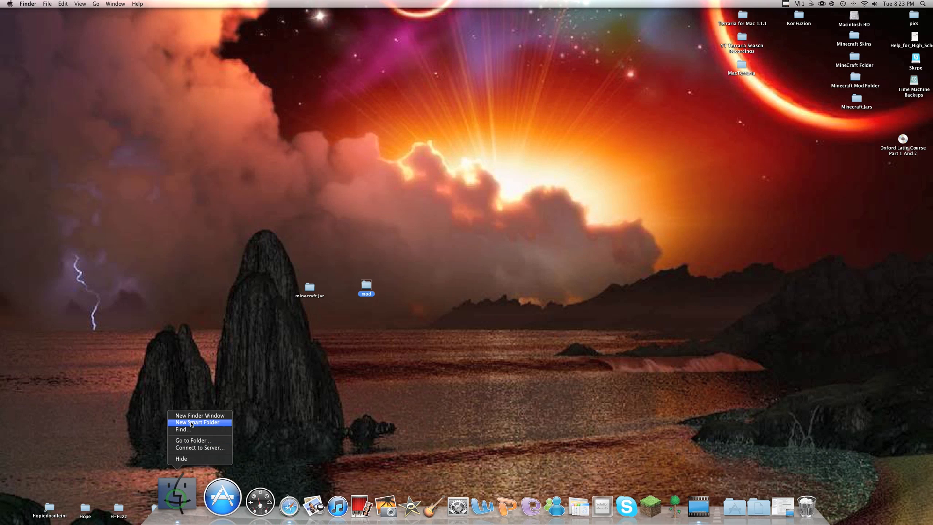
{"action": "left_click", "coordinate": [199, 422]}
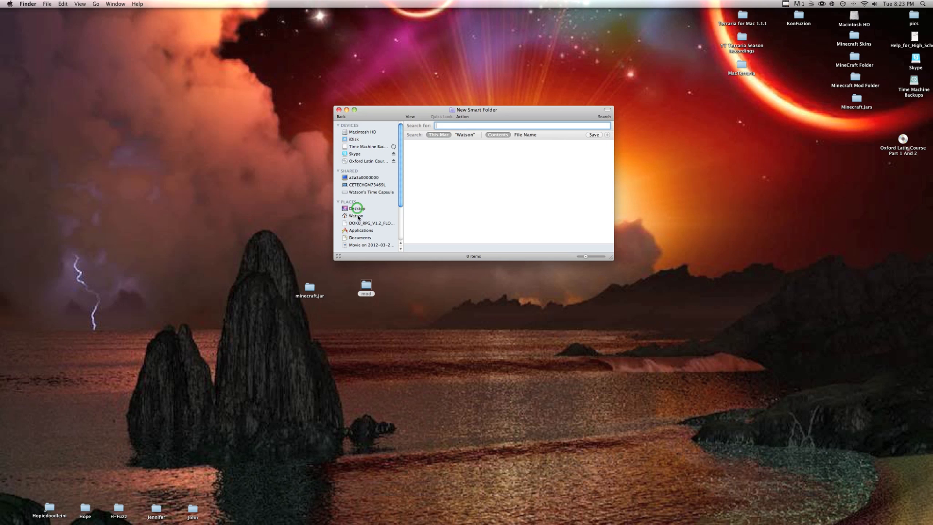
{"action": "left_click", "coordinate": [356, 216]}
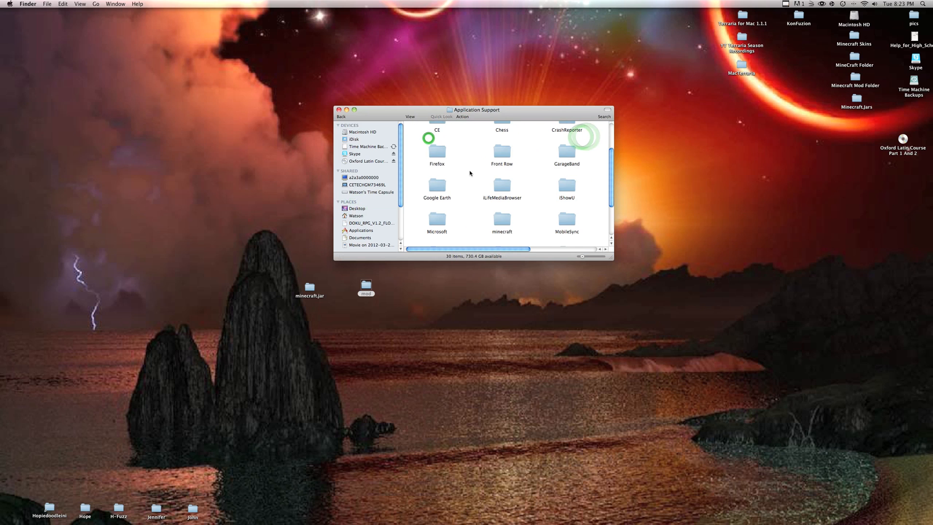
{"action": "scroll", "scroll_direction": "down", "scroll_amount": 3}
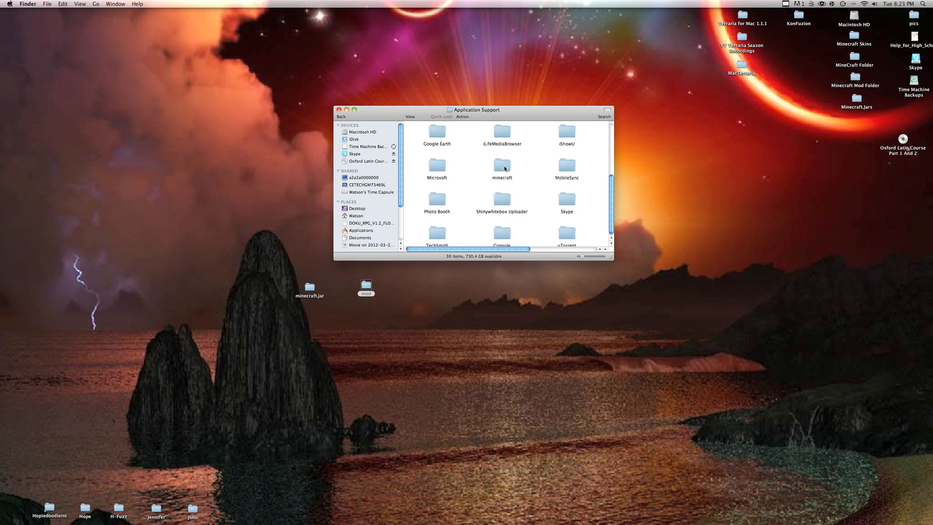
{"action": "double_click", "coordinate": [502, 166]}
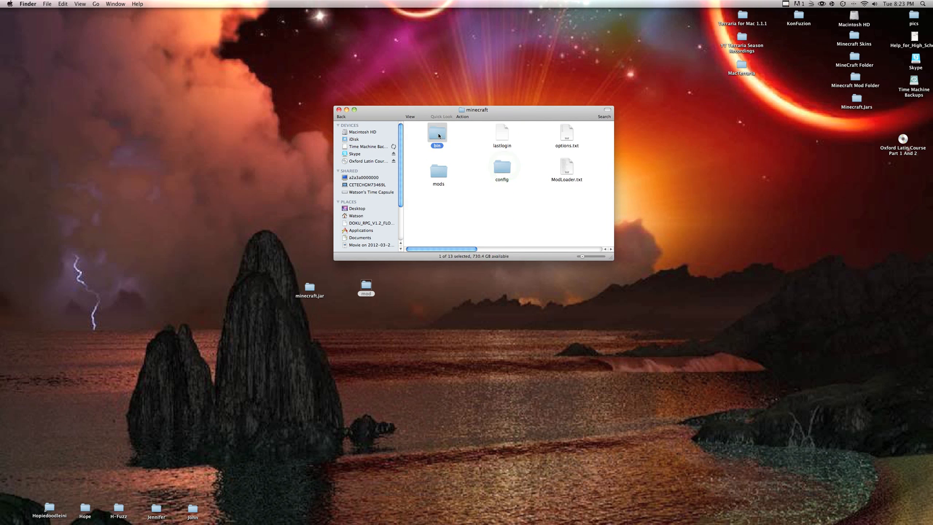
{"action": "double_click", "coordinate": [438, 133]}
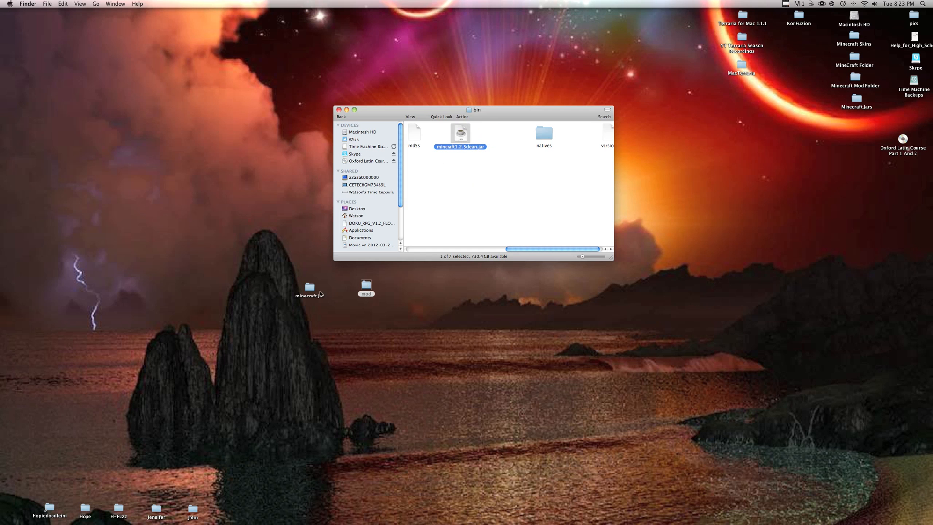
- Move minecraft.jar into bin, then go back and open minecraft's resources folder for the mod folder
{"action": "left_click_drag", "start_coordinate": [308, 288], "coordinate": [513, 124]}
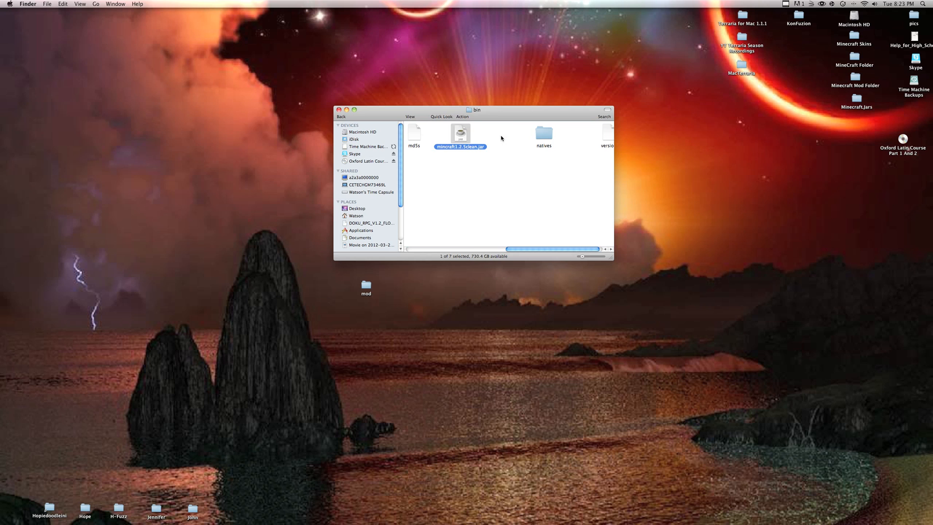
{"action": "left_click", "coordinate": [342, 116]}
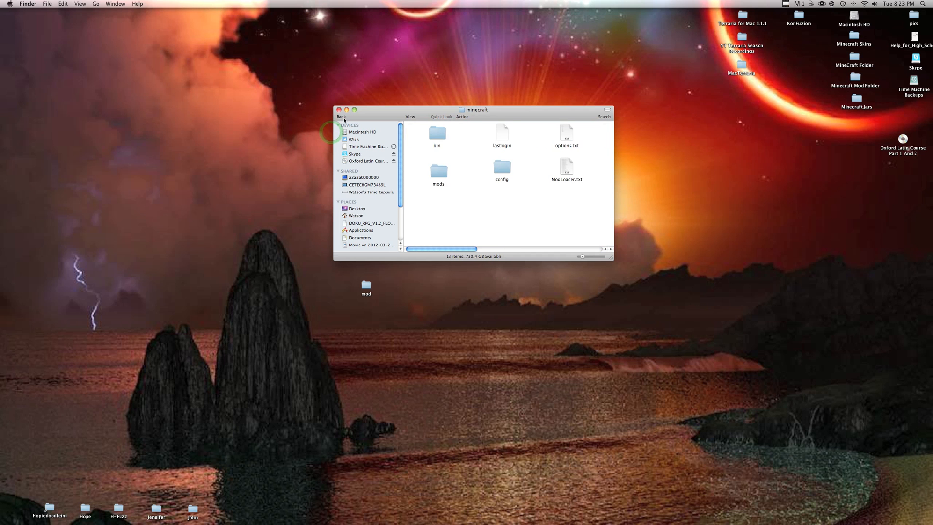
{"action": "left_click_drag", "start_coordinate": [440, 249], "coordinate": [500, 249]}
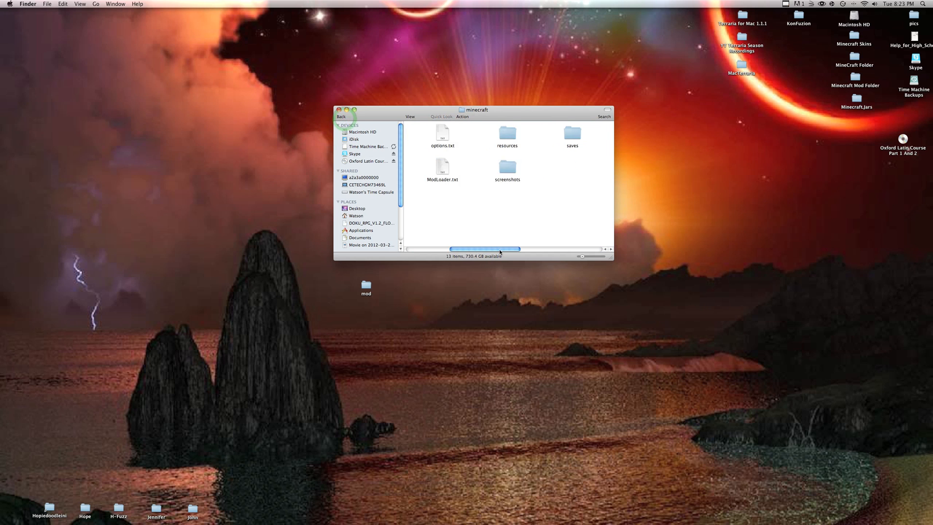
{"action": "scroll", "scroll_direction": "right", "scroll_amount": 3}
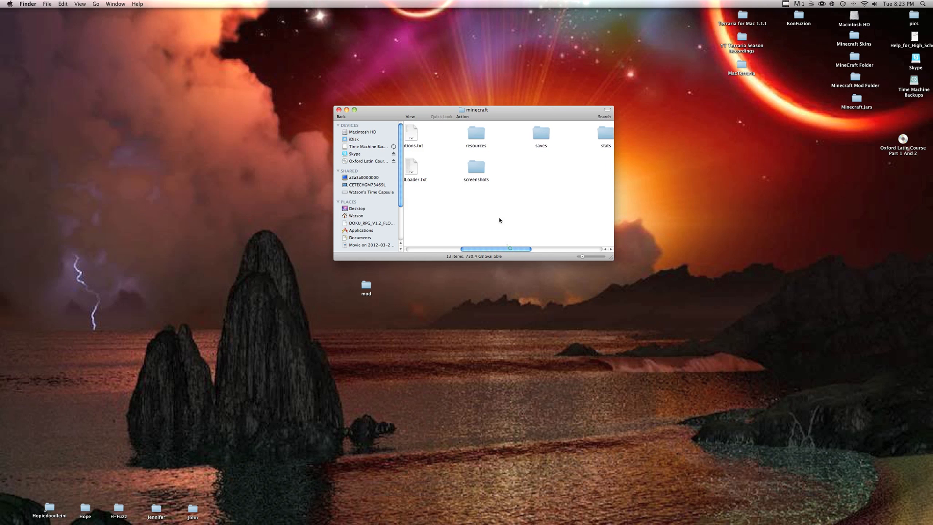
{"action": "double_click", "coordinate": [475, 134]}
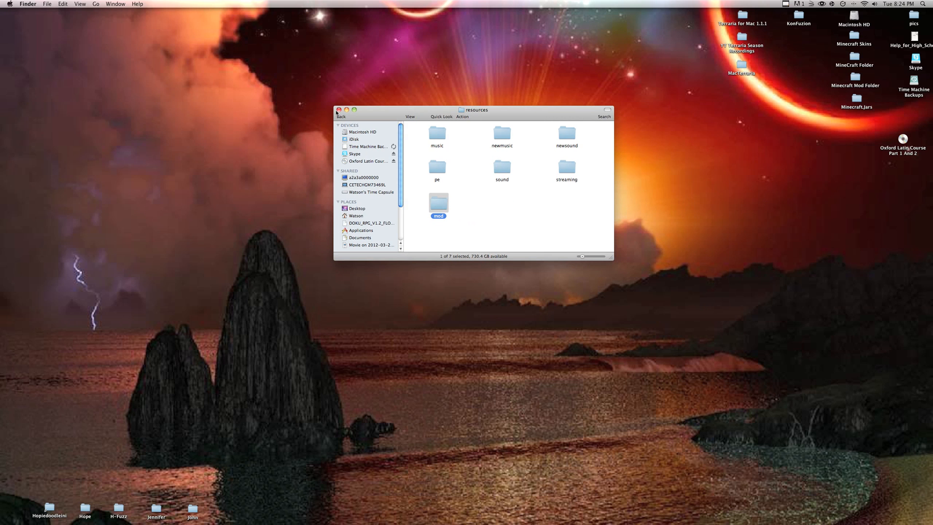
- Launch Minecraft from the Dock, log in, and choose Not now on the update prompt
{"action": "left_click", "coordinate": [339, 109]}
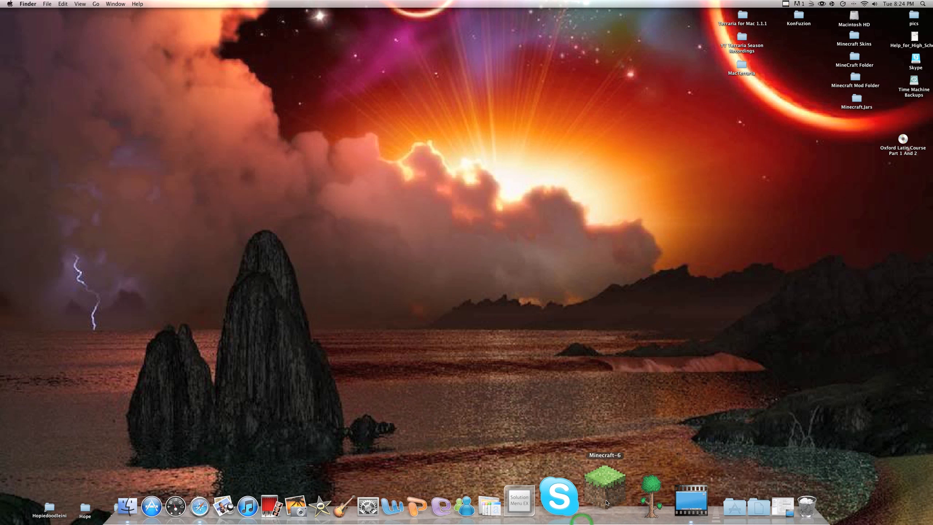
{"action": "left_click", "coordinate": [605, 494]}
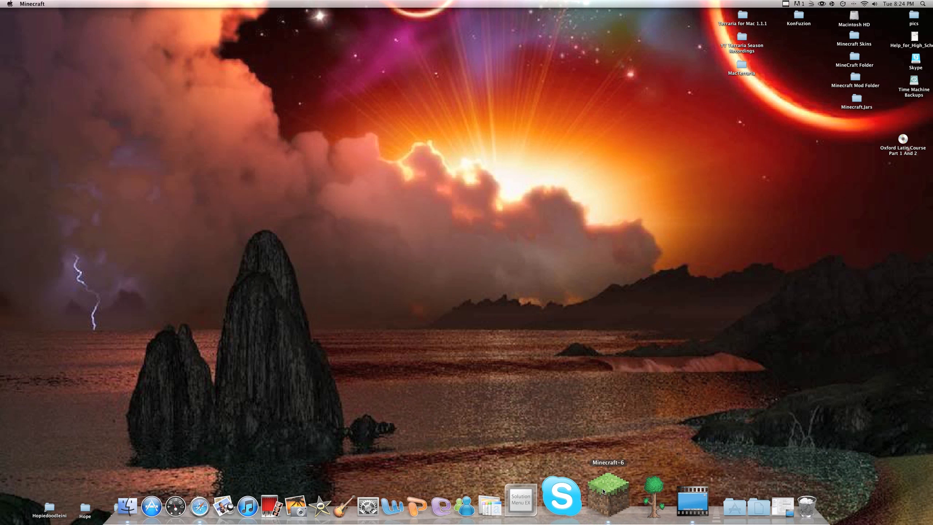
{"action": "left_click", "coordinate": [607, 494]}
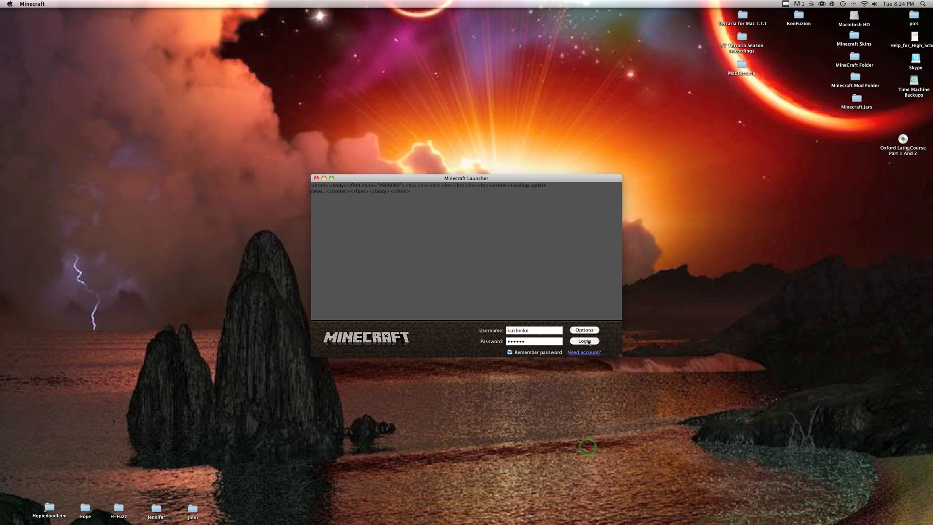
{"action": "left_click", "coordinate": [584, 342]}
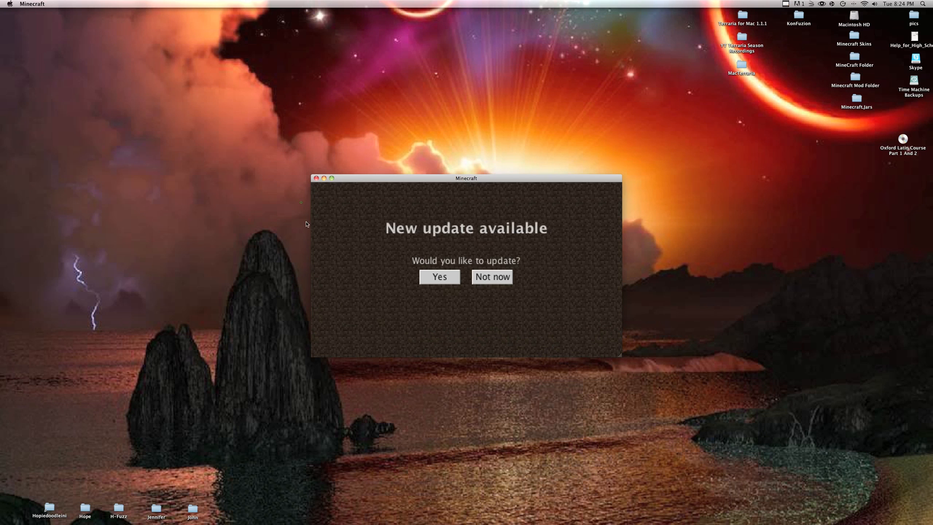
{"action": "left_click", "coordinate": [439, 276]}
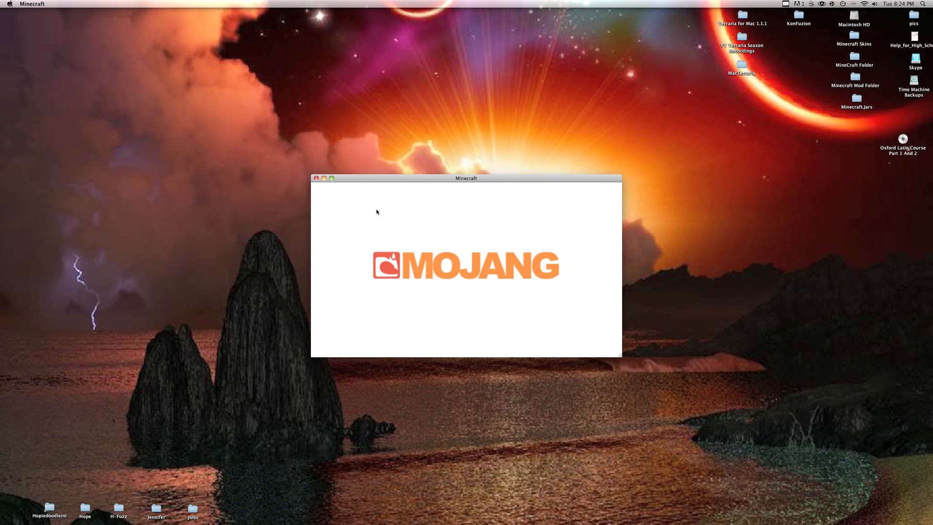
{"action": "mouse_move", "coordinate": [333, 179]}
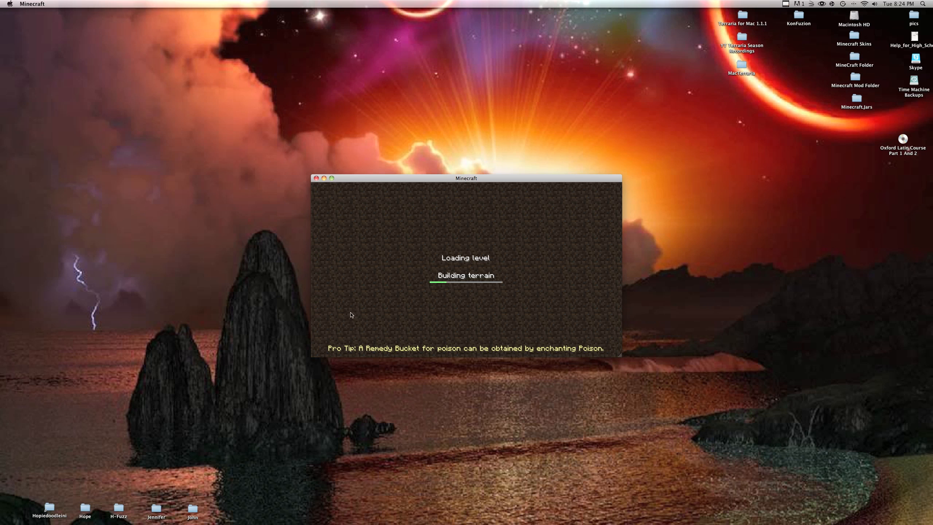
{"action": "mouse_move", "coordinate": [467, 356]}
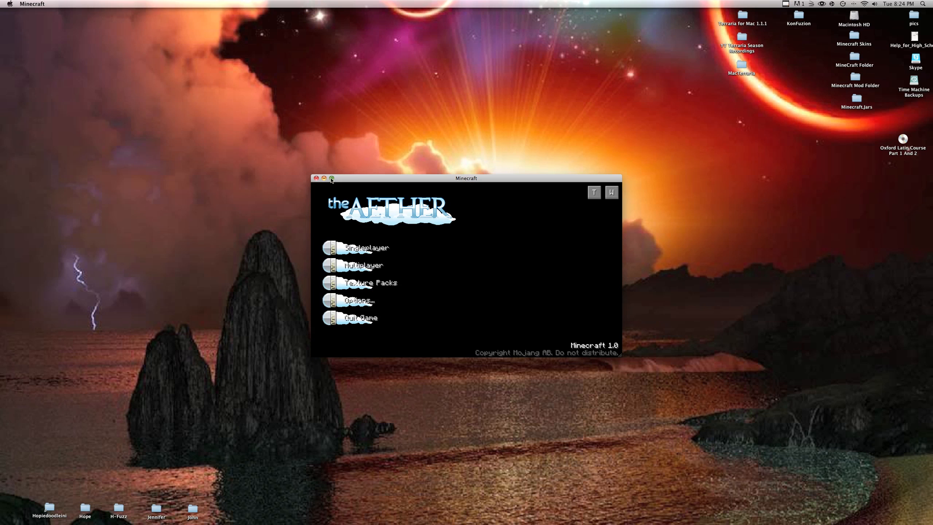
- Zoom the Aether menu full screen, swap themes with T, and toggle the background world with W
{"action": "left_click", "coordinate": [332, 178]}
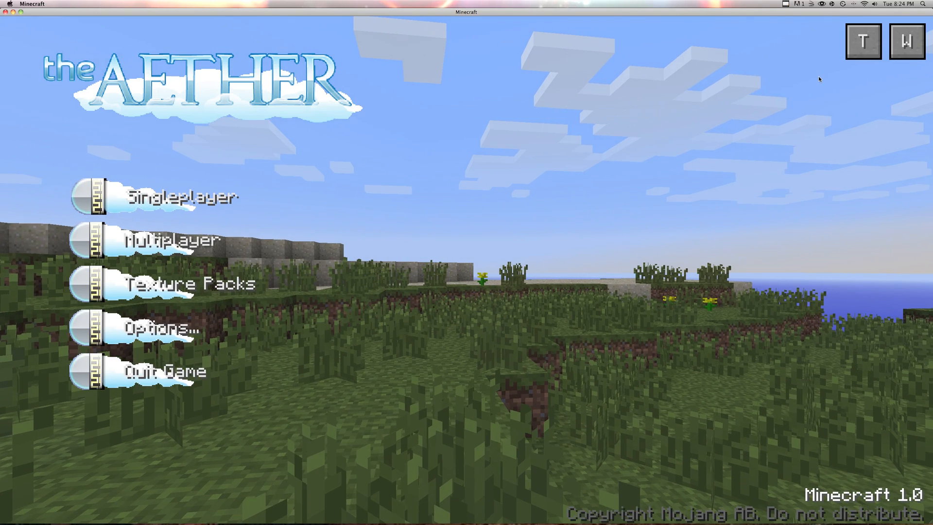
{"action": "left_click", "coordinate": [864, 42]}
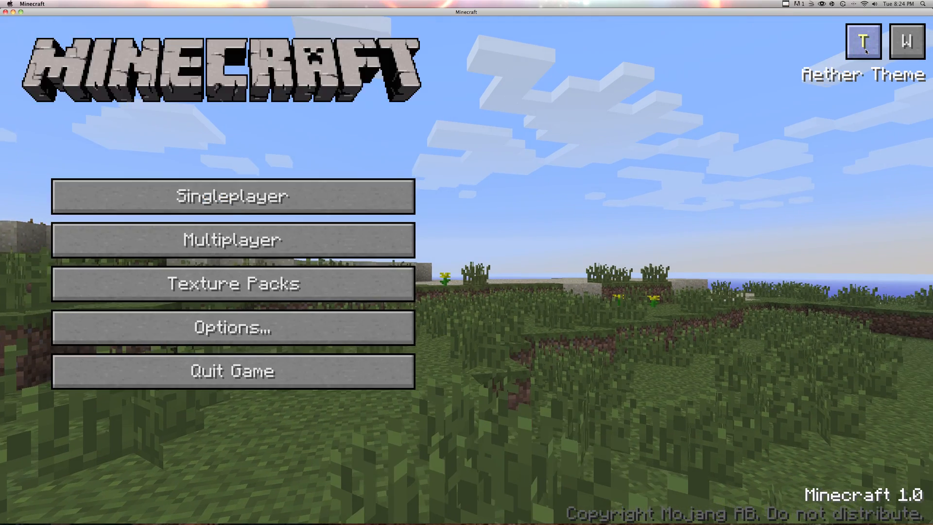
{"action": "left_click", "coordinate": [906, 41]}
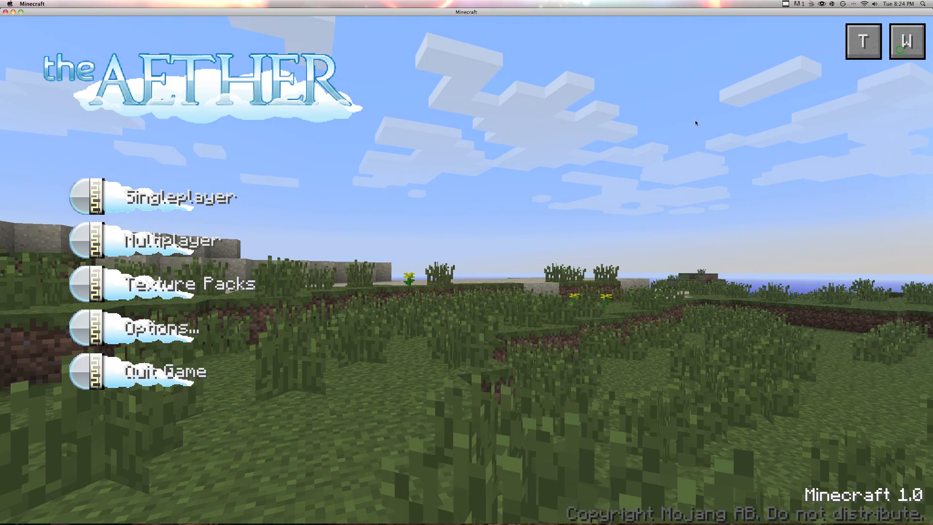
{"action": "left_click", "coordinate": [906, 41]}
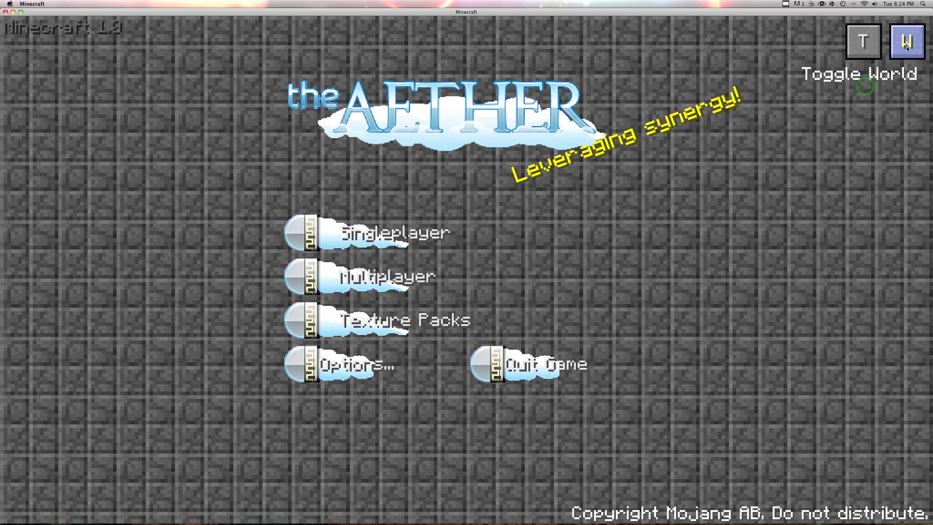
{"action": "left_click", "coordinate": [398, 234]}
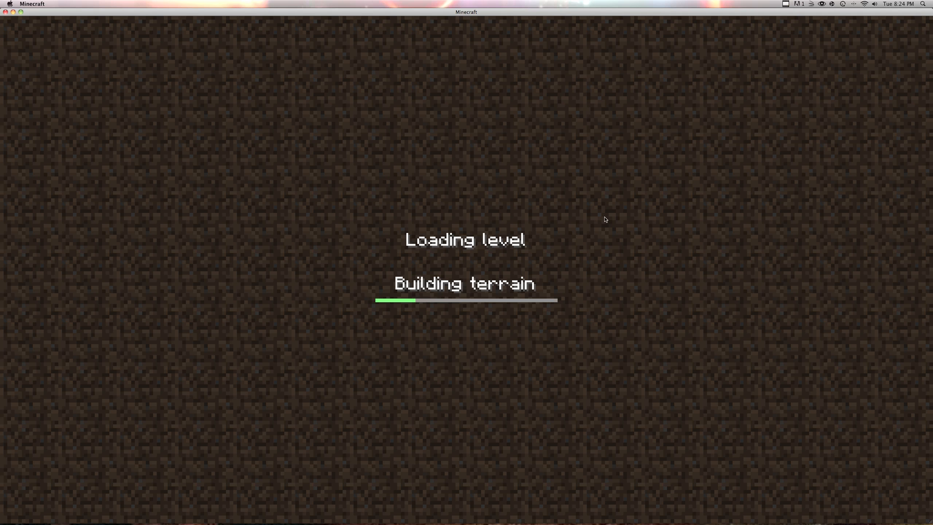